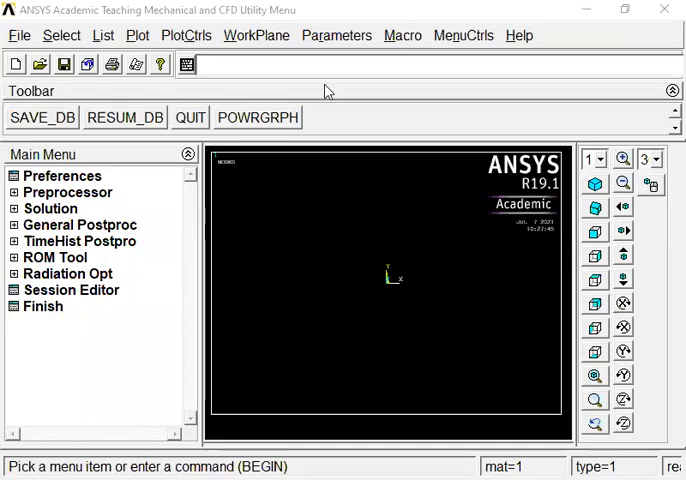
{"action": "mouse_move", "coordinate": [316, 228]}
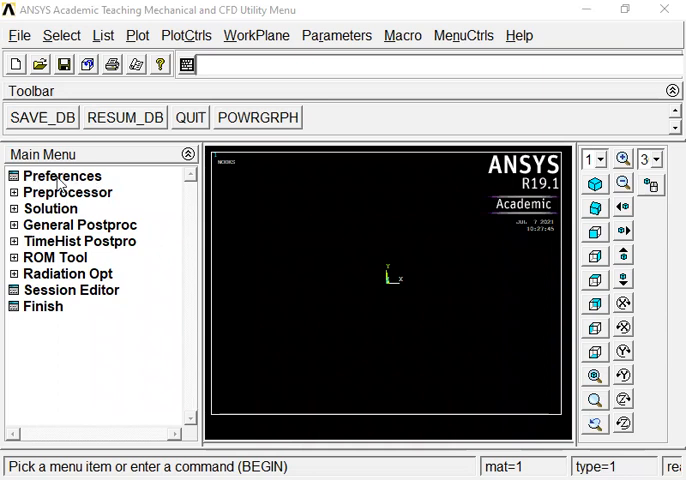
Step: Set GUI filtering to the Structural discipline only via the Preferences dialog
{"action": "left_click", "coordinate": [62, 176]}
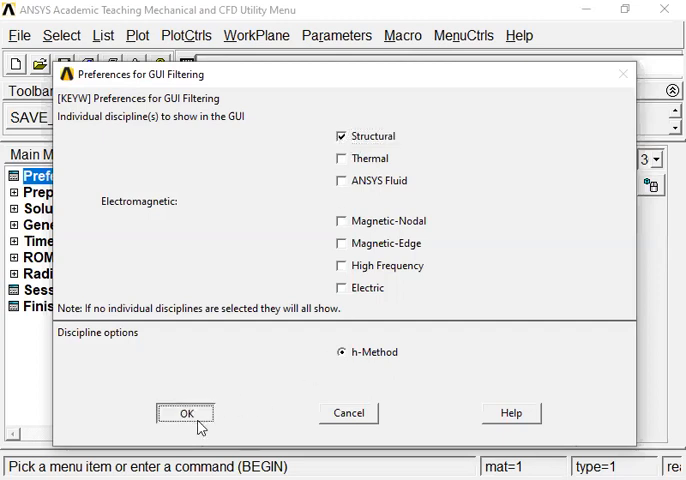
{"action": "left_click", "coordinate": [184, 412]}
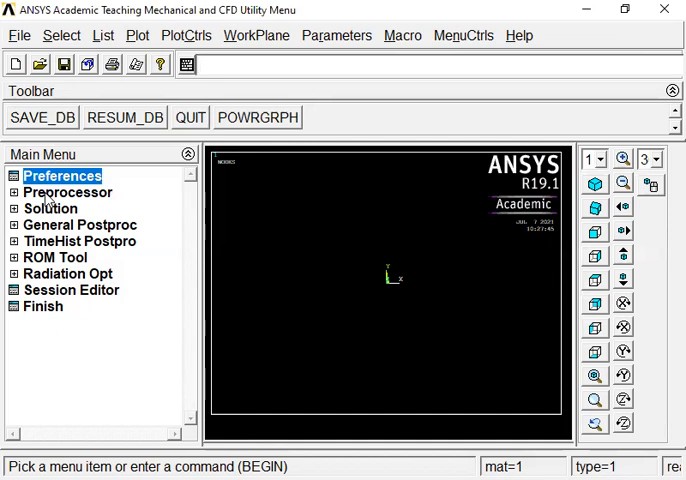
Step: Add the 2-node Beam 188 element as element type 1 and close the Element Types list
{"action": "left_click", "coordinate": [68, 192]}
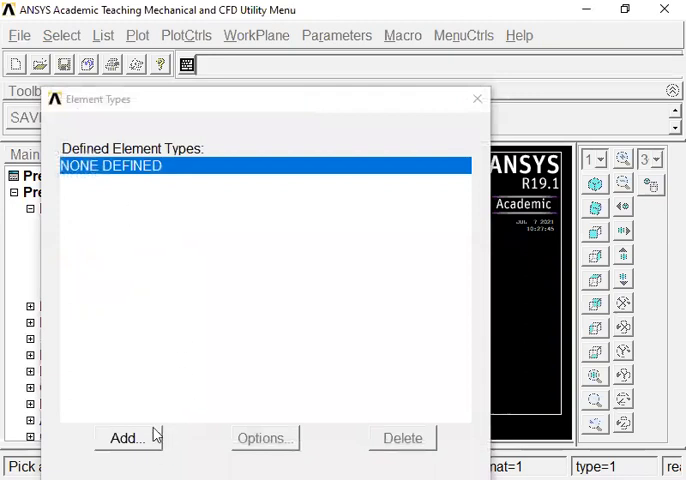
{"action": "left_click", "coordinate": [120, 438]}
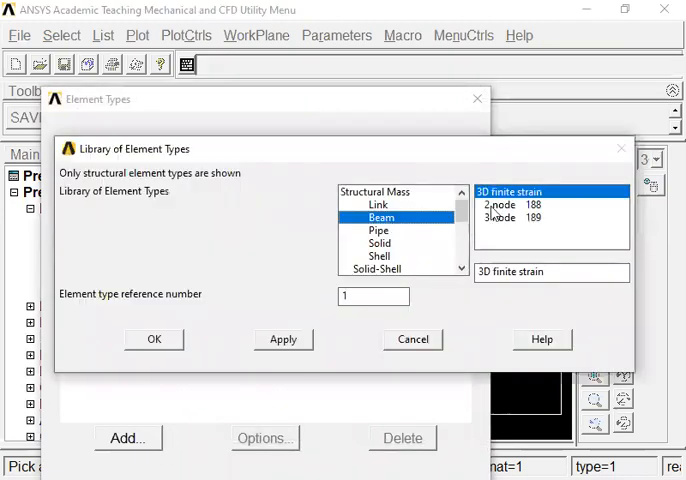
{"action": "left_click", "coordinate": [510, 204]}
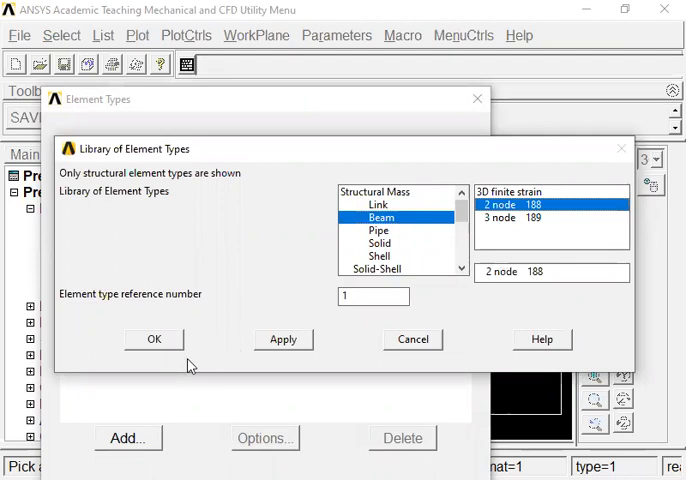
{"action": "left_click", "coordinate": [154, 340]}
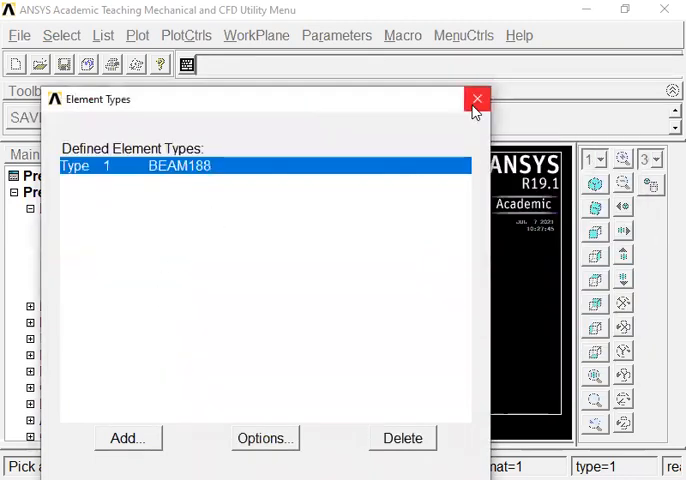
{"action": "left_click", "coordinate": [478, 100]}
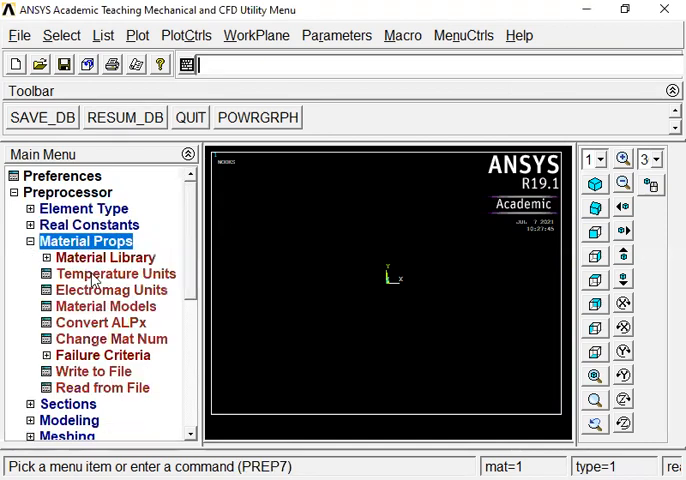
Step: Define material 1 as linear elastic isotropic with EX 2.1e5 and PRXY 0.27
{"action": "left_click", "coordinate": [106, 306]}
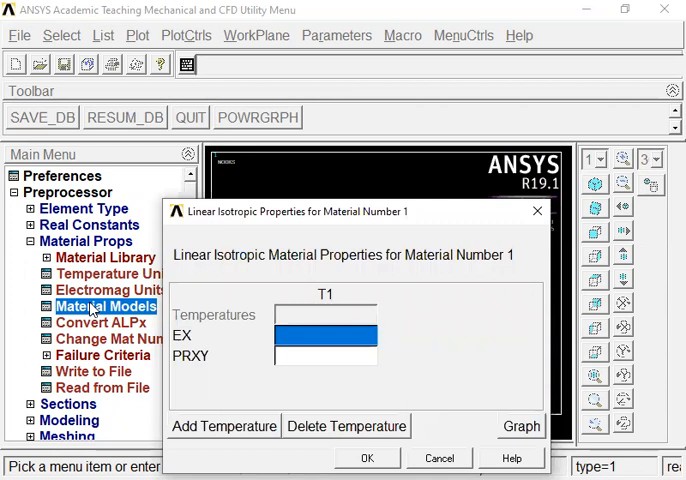
{"action": "type", "text": "2.1e5"}
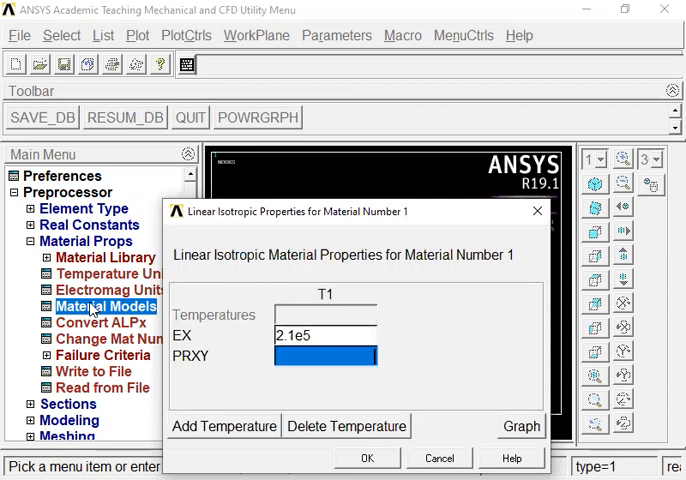
{"action": "type", "text": "0.27"}
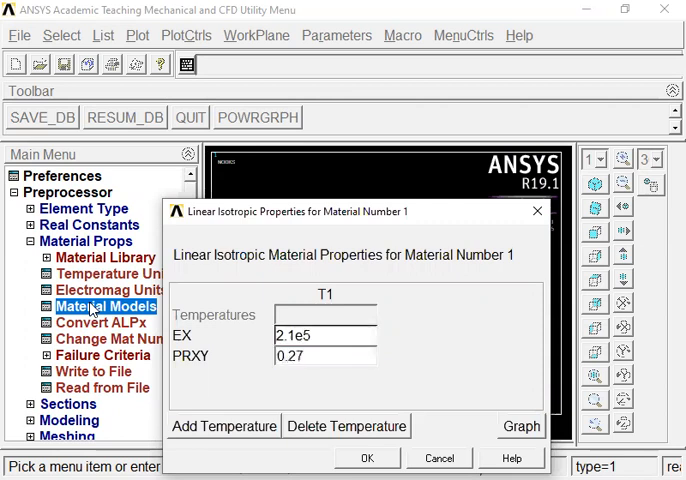
{"action": "left_click", "coordinate": [366, 458]}
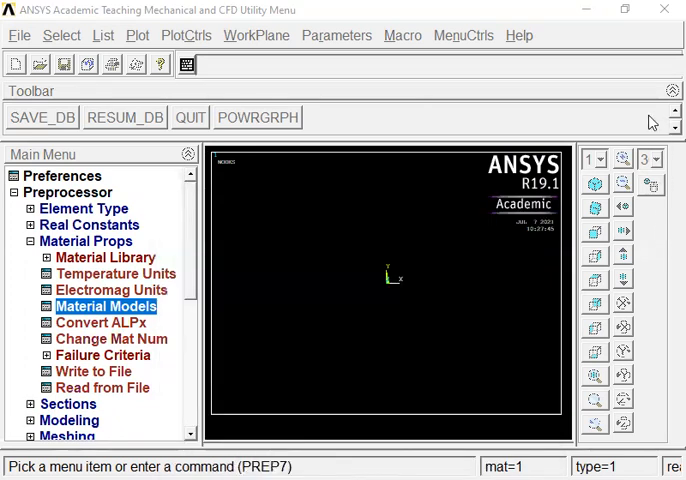
{"action": "left_click", "coordinate": [84, 240]}
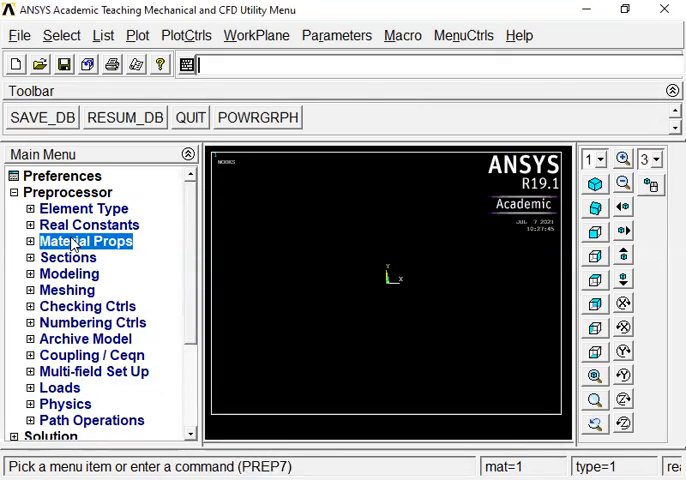
Step: Define beam common section 1 as a rectangle with B=200 and H=300 in the Beam Tool
{"action": "left_click", "coordinate": [68, 256]}
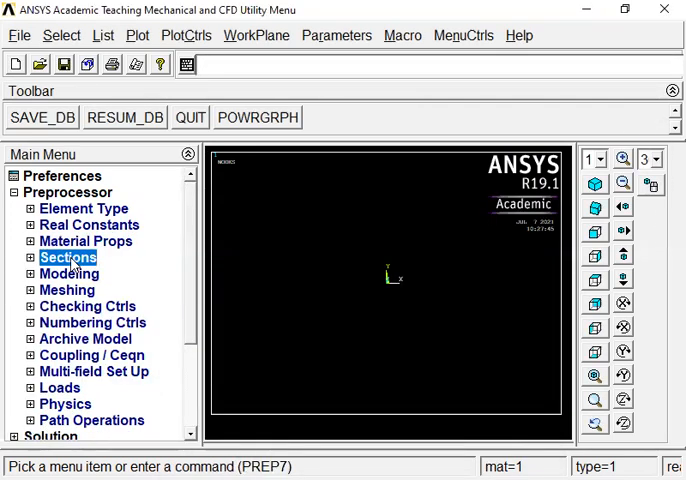
{"action": "left_click", "coordinate": [68, 256]}
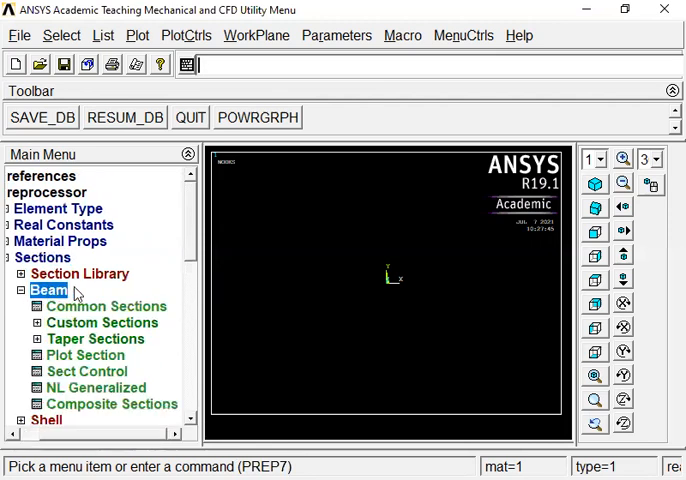
{"action": "left_click", "coordinate": [106, 306]}
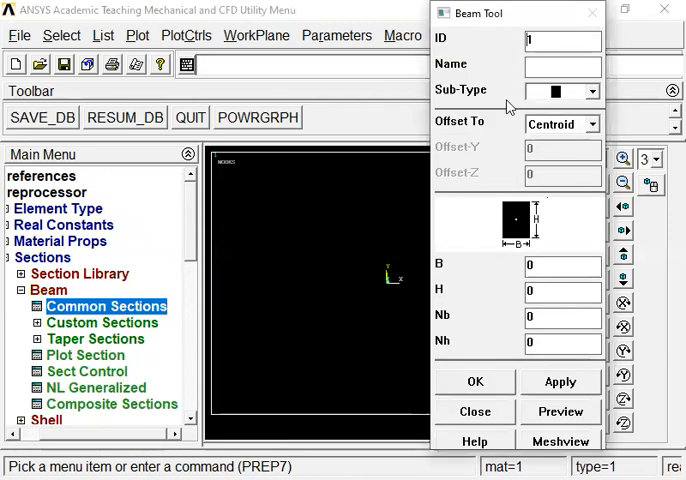
{"action": "left_click", "coordinate": [560, 264]}
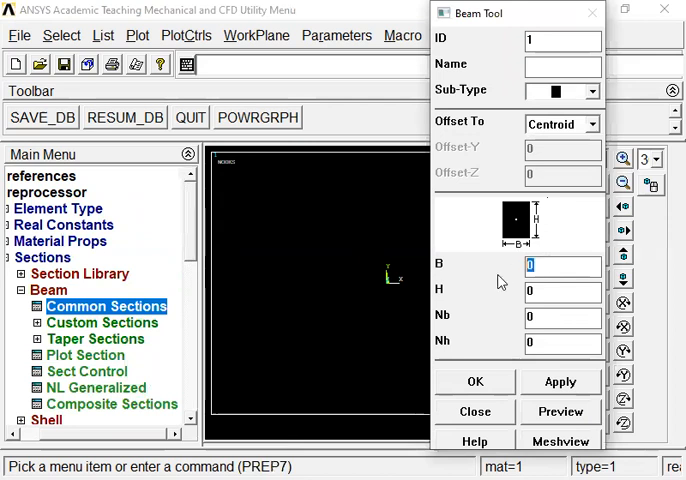
{"action": "type", "text": "230"}
{"action": "left_click", "coordinate": [562, 290]}
{"action": "type", "text": "300"}
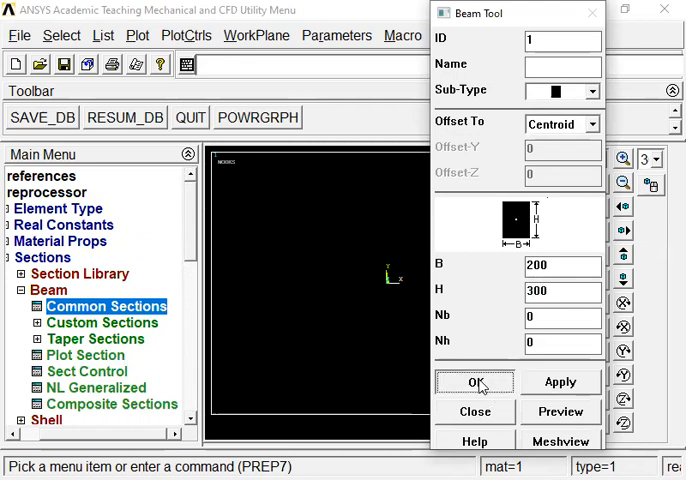
{"action": "left_click", "coordinate": [474, 382]}
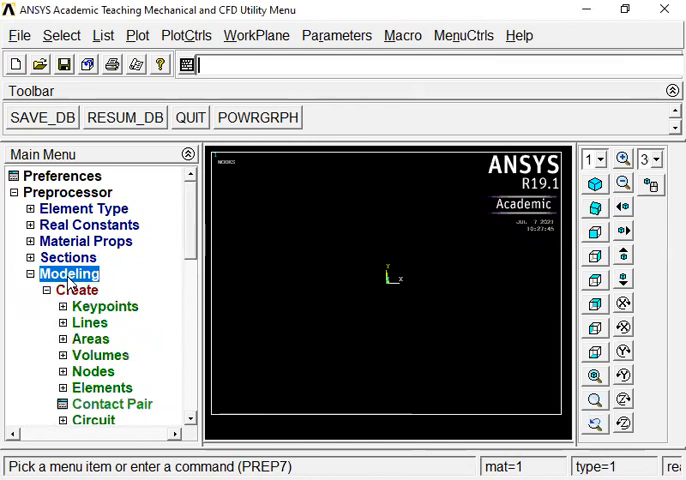
Step: Create nodes 1-4 in the active CS at x = 0, 3000, 4500 and 6000
{"action": "left_click", "coordinate": [78, 288]}
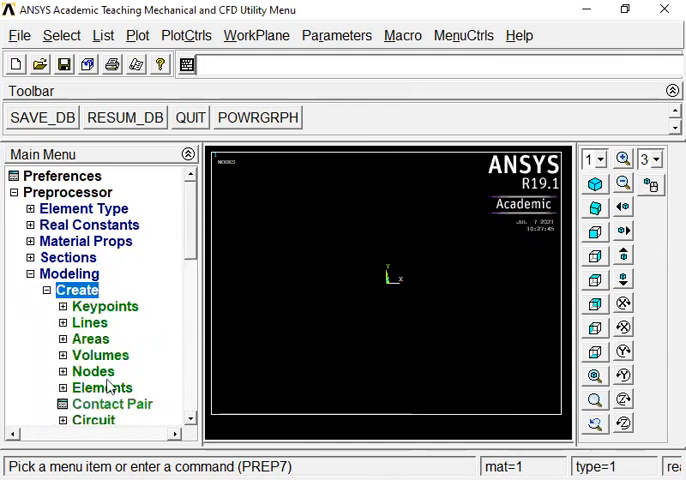
{"action": "left_click", "coordinate": [92, 372]}
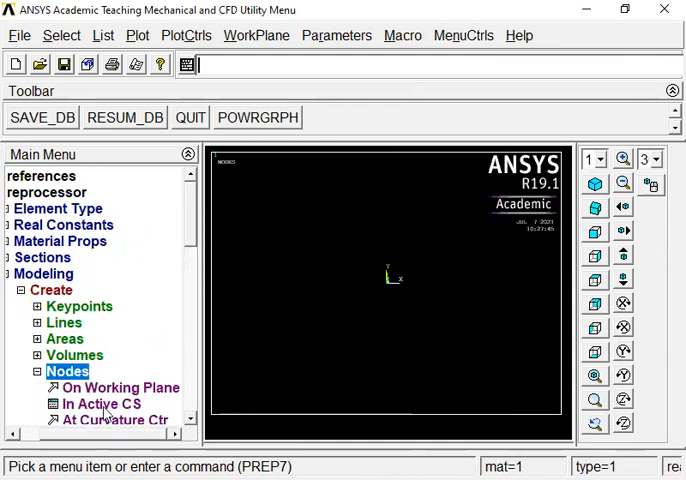
{"action": "left_click", "coordinate": [100, 404]}
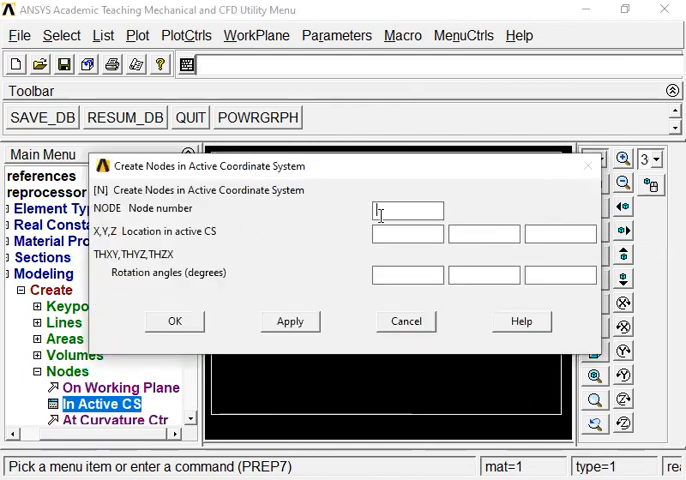
{"action": "type", "text": "0"}
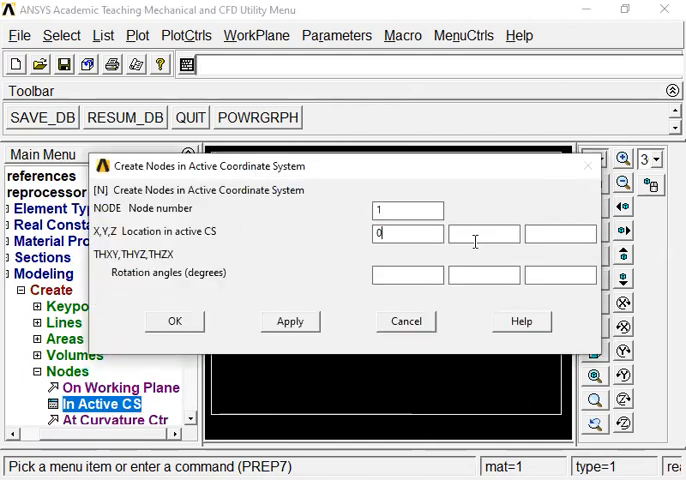
{"action": "left_click", "coordinate": [288, 320]}
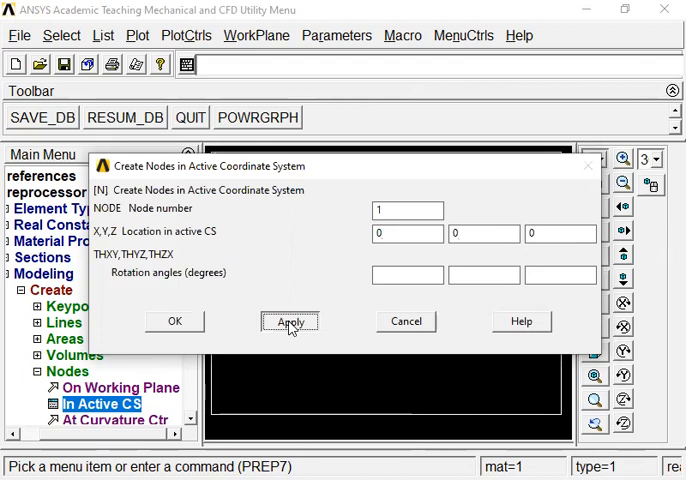
{"action": "left_click", "coordinate": [290, 320]}
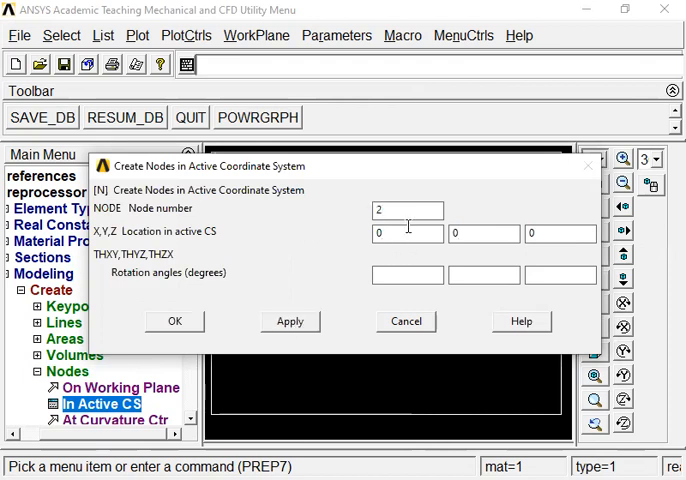
{"action": "type", "text": "3000"}
{"action": "type", "text": "4500"}
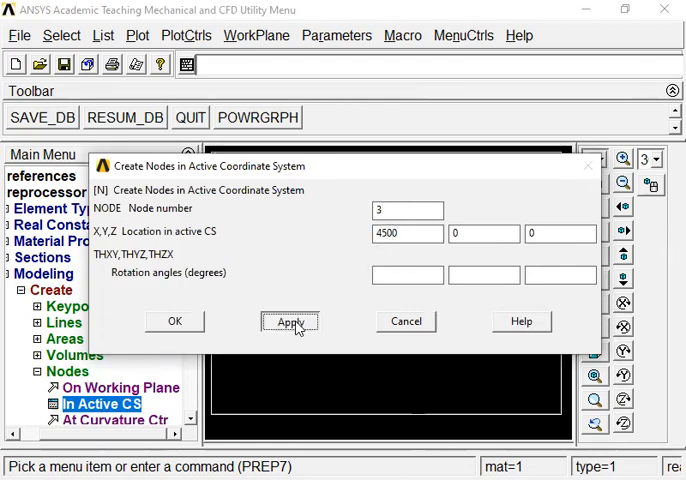
{"action": "left_click", "coordinate": [290, 320]}
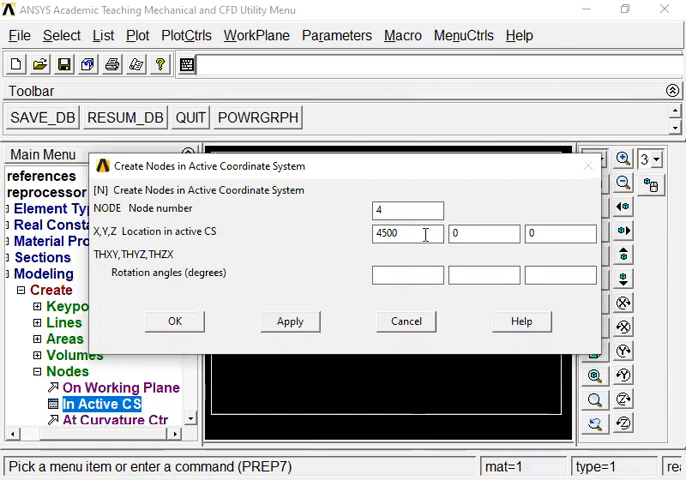
{"action": "type", "text": "6000"}
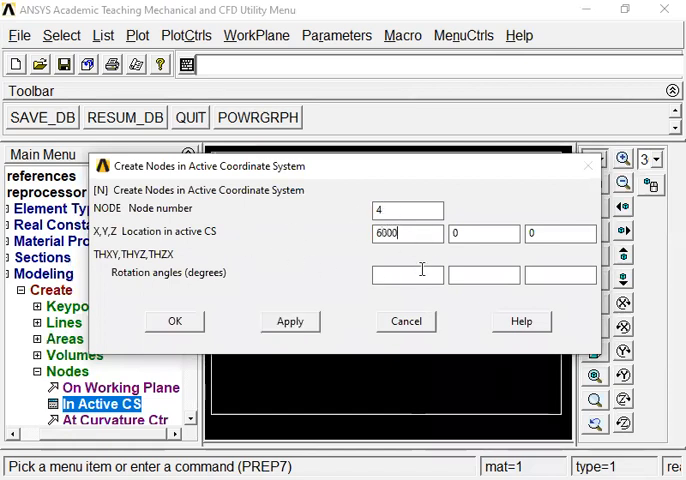
{"action": "left_click", "coordinate": [174, 320]}
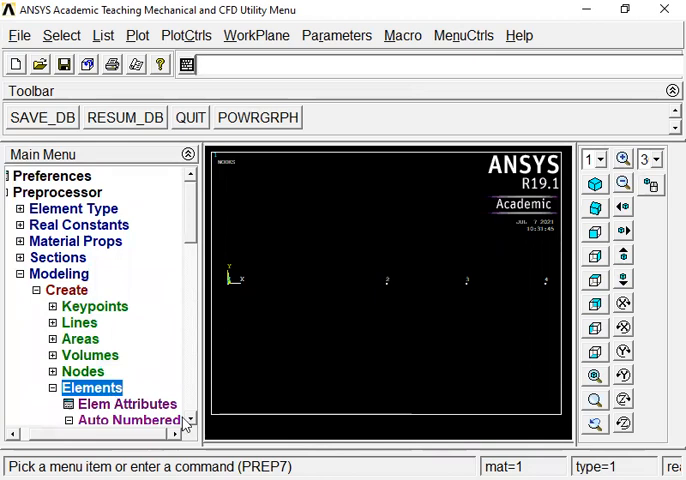
Step: Create auto-numbered beam elements through the picked node pairs to form the beam line
{"action": "left_click", "coordinate": [128, 356]}
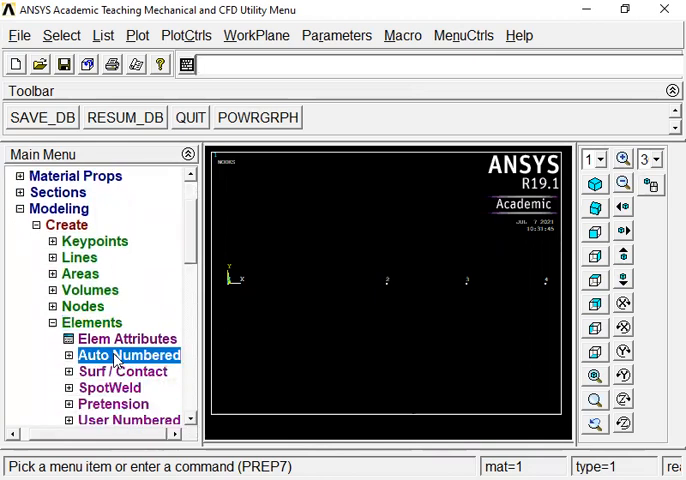
{"action": "left_click", "coordinate": [128, 356]}
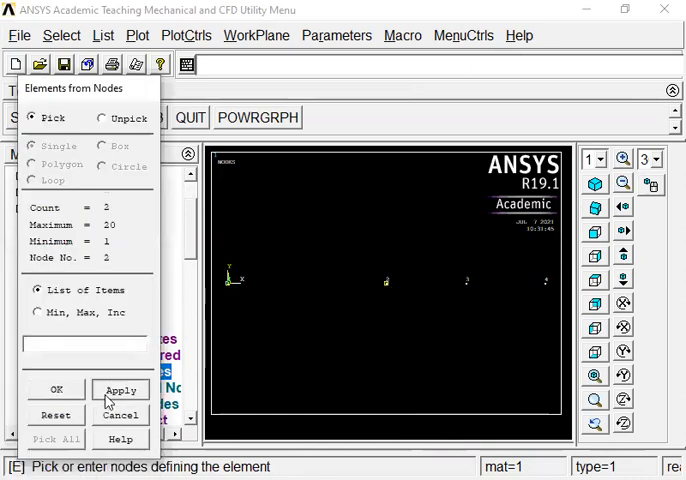
{"action": "left_click", "coordinate": [120, 388]}
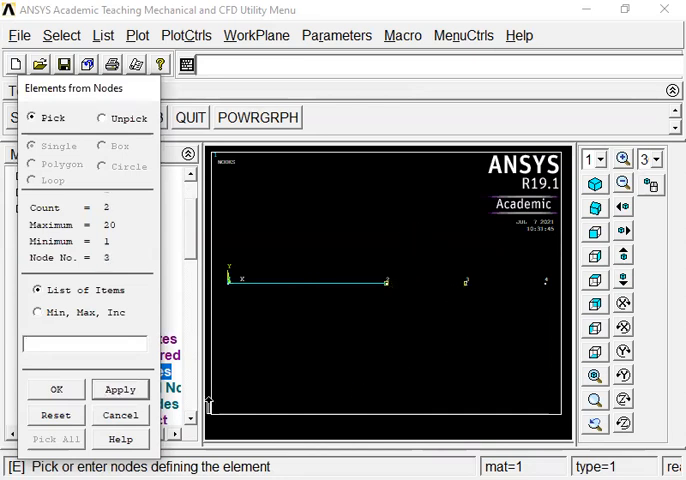
{"action": "left_click", "coordinate": [466, 282]}
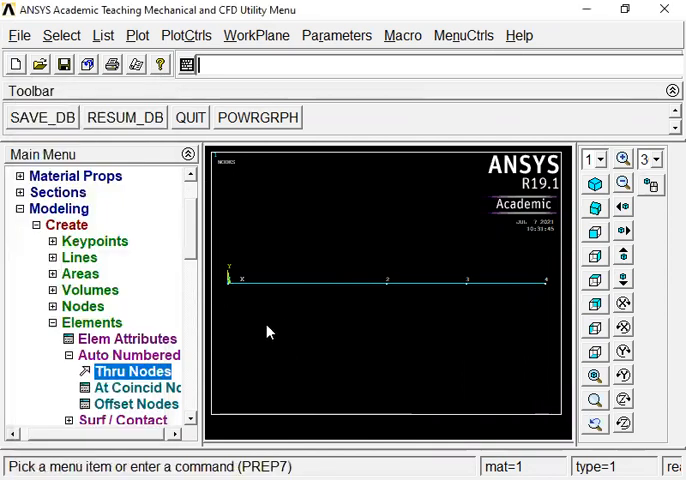
{"action": "left_click", "coordinate": [92, 322]}
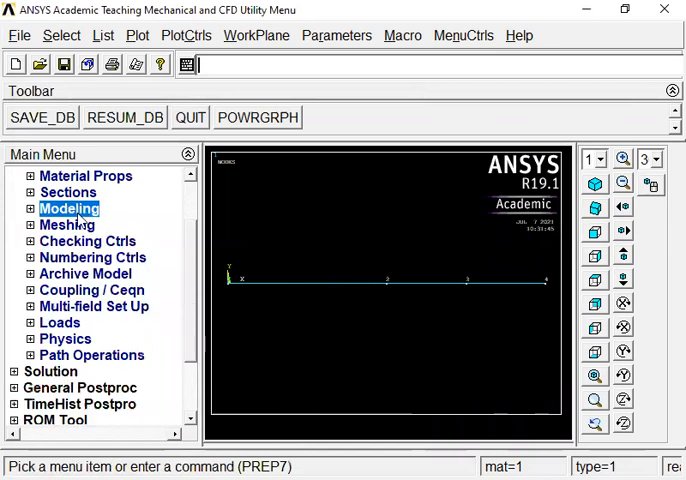
Step: Apply displacement constraints on the support end nodes, fixing the selected DOFs
{"action": "left_click", "coordinate": [60, 322]}
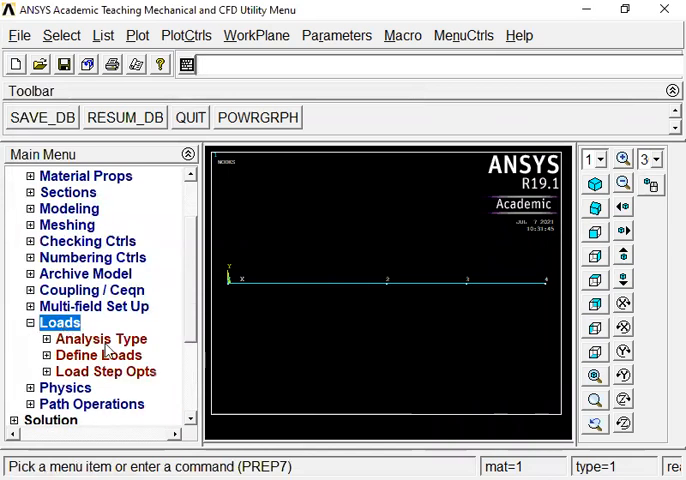
{"action": "left_click", "coordinate": [98, 356]}
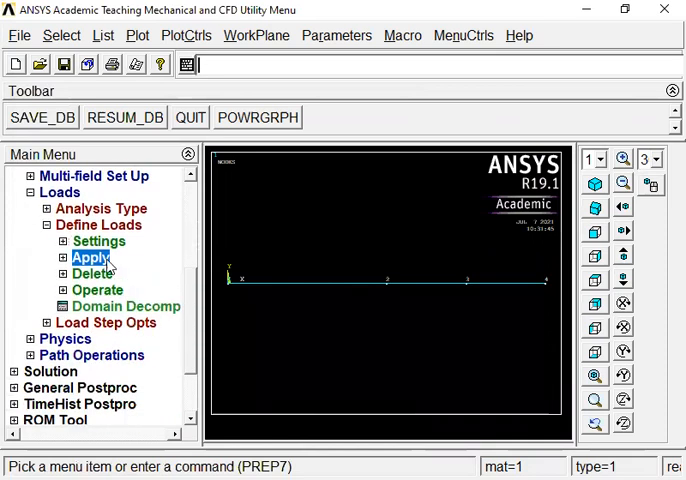
{"action": "left_click", "coordinate": [80, 256]}
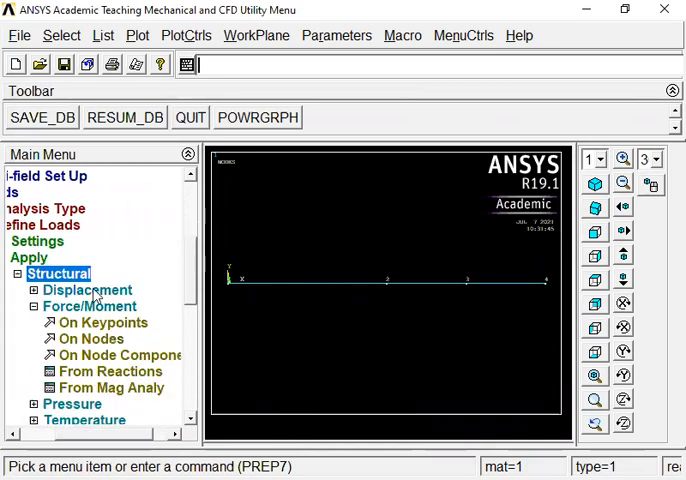
{"action": "left_click", "coordinate": [88, 288]}
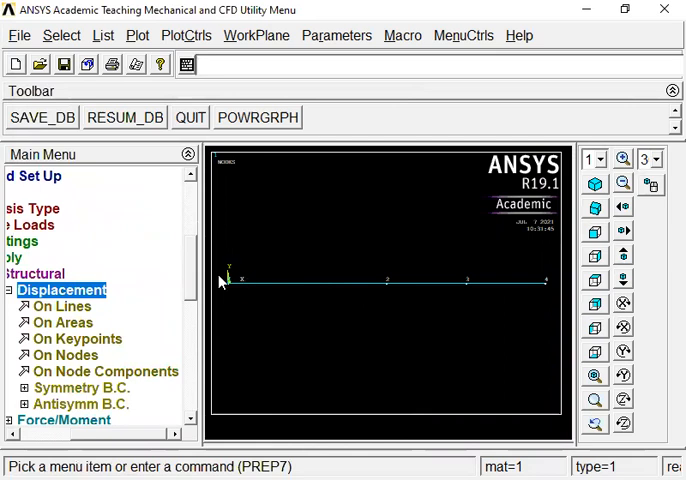
{"action": "mouse_move", "coordinate": [170, 304]}
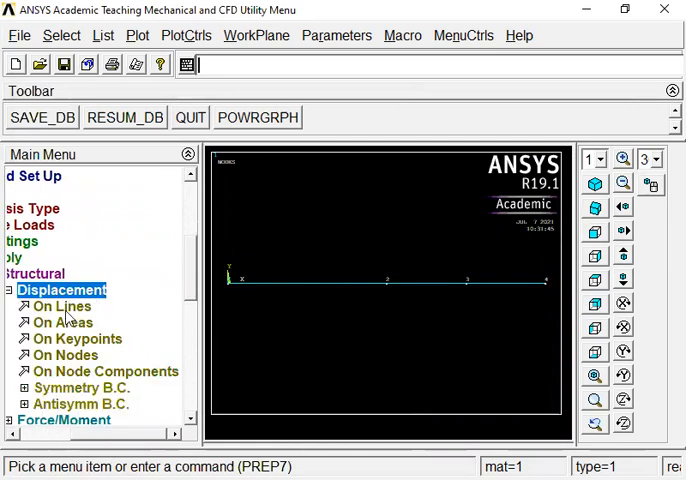
{"action": "left_click", "coordinate": [64, 356]}
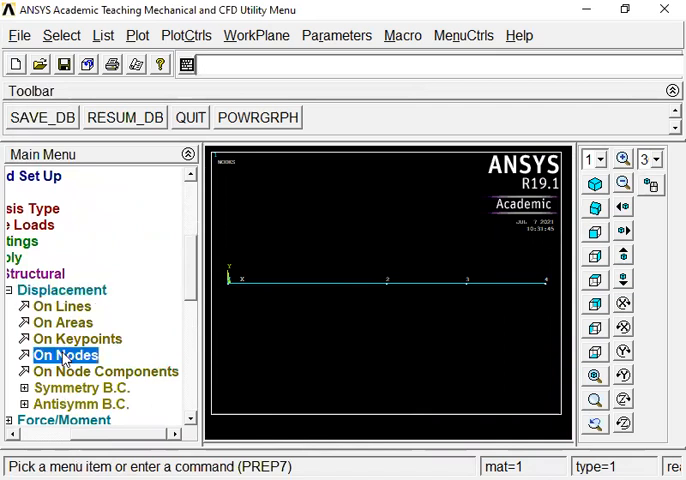
{"action": "left_click", "coordinate": [66, 356]}
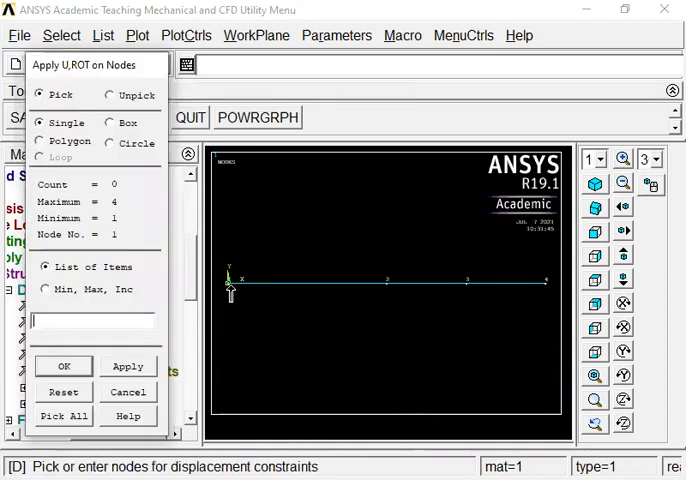
{"action": "left_click", "coordinate": [544, 280]}
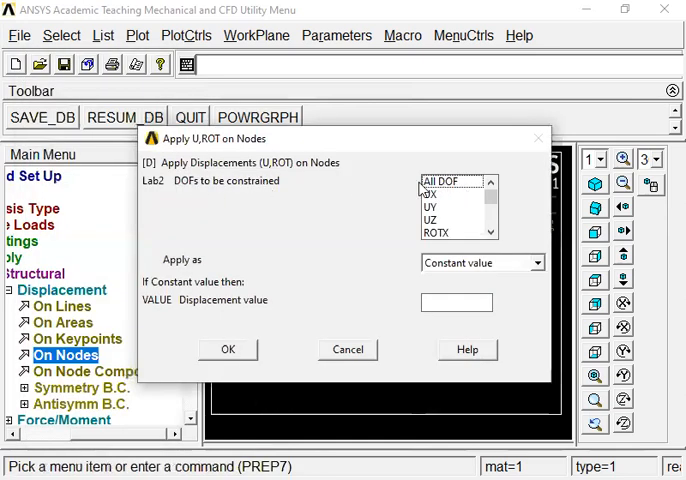
{"action": "left_click", "coordinate": [430, 218]}
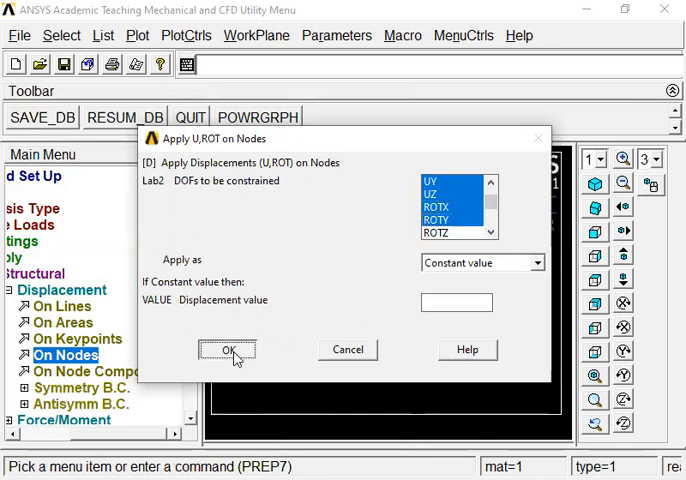
{"action": "left_click", "coordinate": [228, 350]}
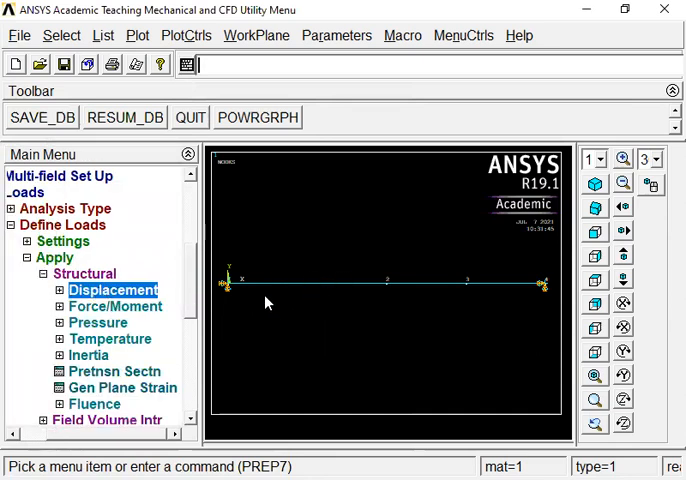
Step: Apply a beam pressure load on the picked elements with VALI 0 rising to VALJ 40
{"action": "left_click", "coordinate": [96, 322]}
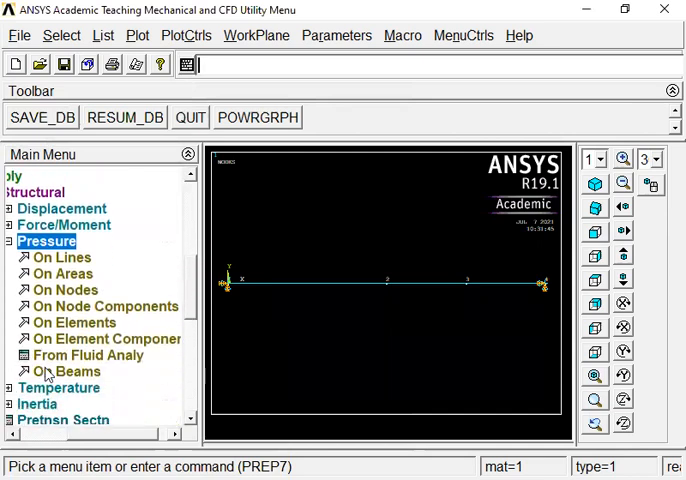
{"action": "left_click", "coordinate": [66, 372]}
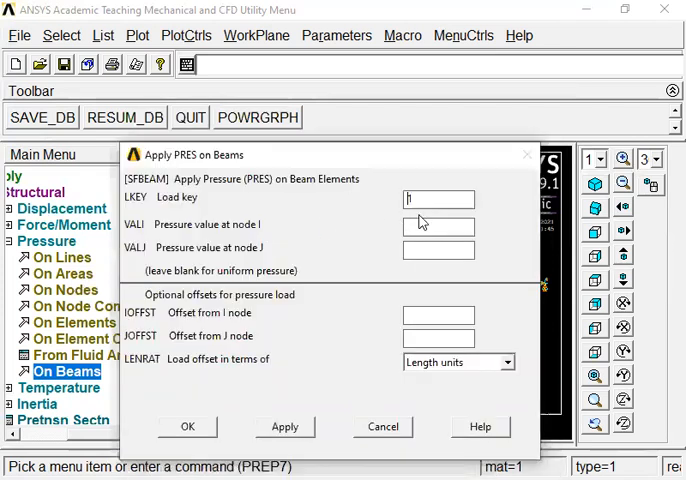
{"action": "type", "text": "0"}
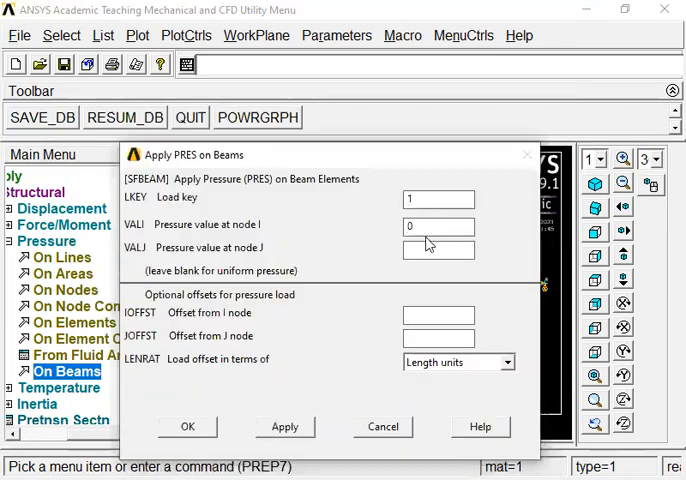
{"action": "left_click", "coordinate": [438, 250]}
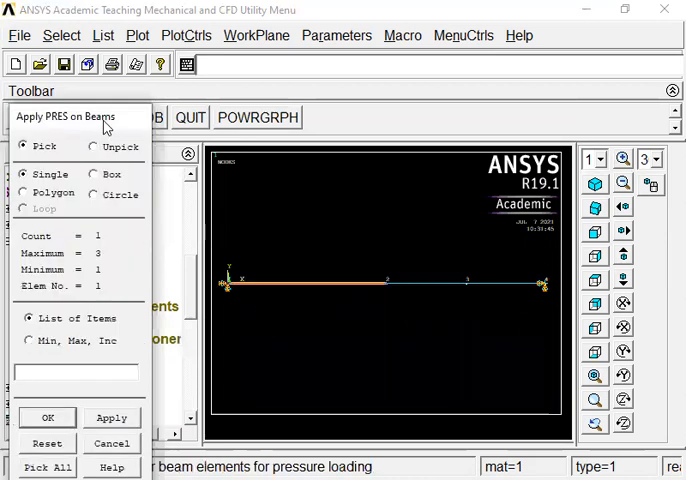
{"action": "left_click", "coordinate": [46, 416]}
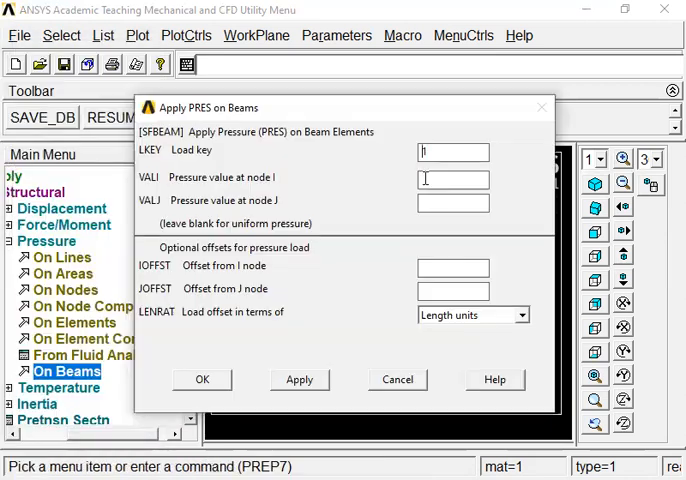
{"action": "type", "text": "0"}
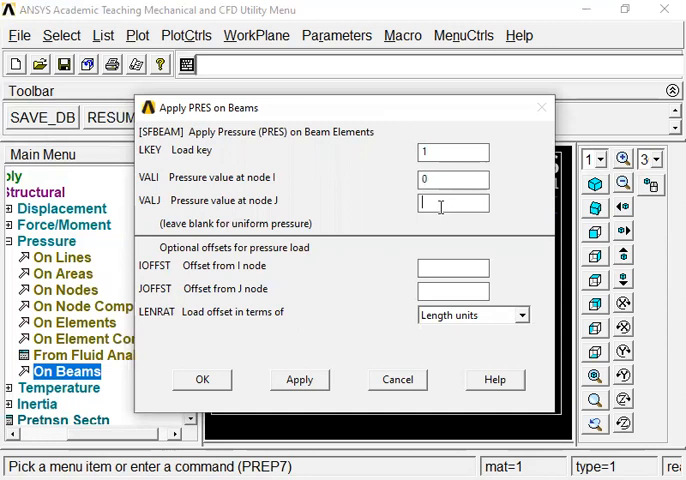
{"action": "type", "text": "40"}
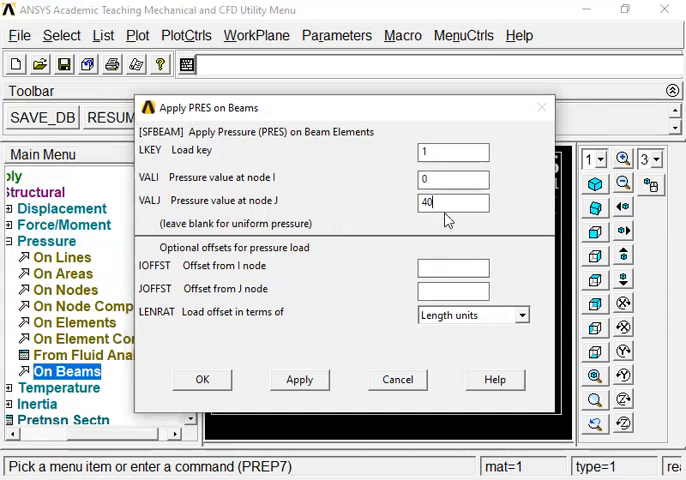
{"action": "left_click", "coordinate": [202, 380]}
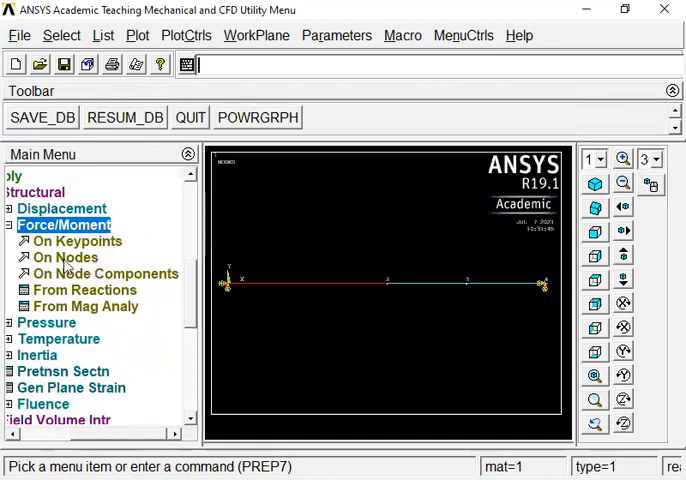
Step: Apply a nodal force FY = -80000 at the picked beam node
{"action": "left_click", "coordinate": [64, 256]}
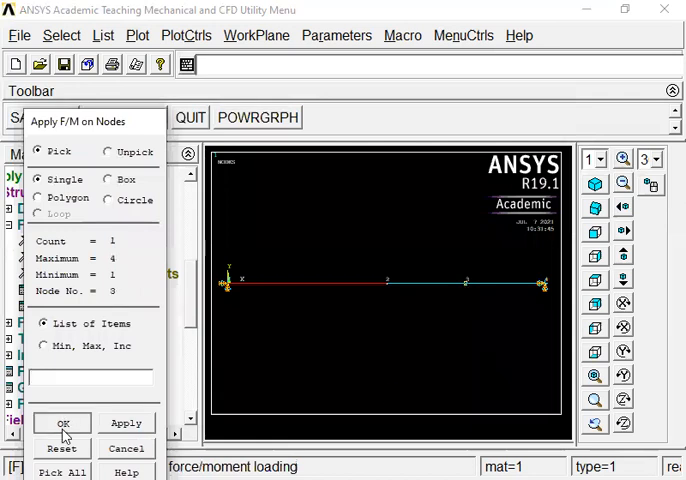
{"action": "left_click", "coordinate": [62, 424]}
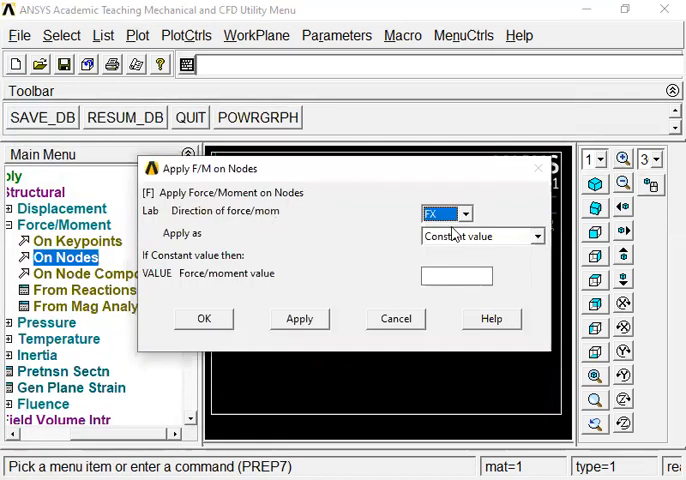
{"action": "left_click", "coordinate": [470, 212]}
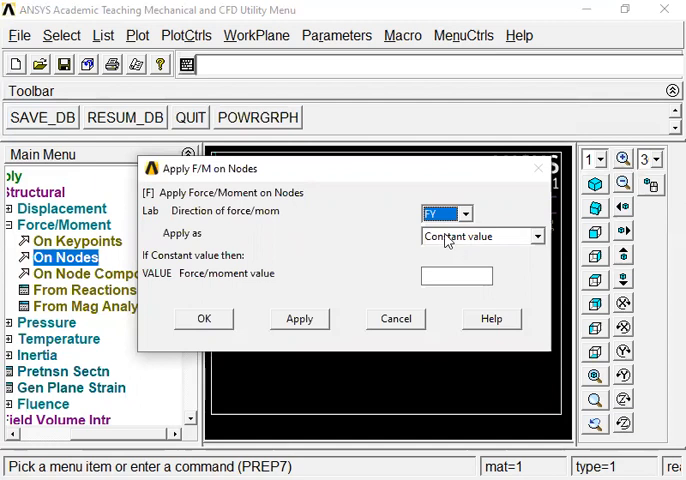
{"action": "type", "text": "-80000"}
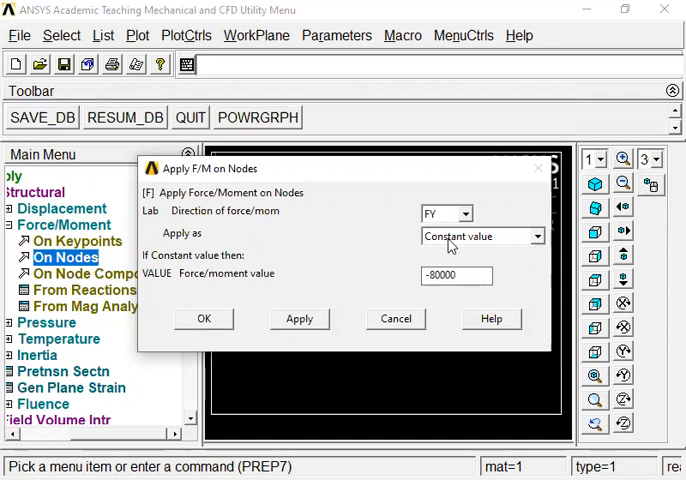
{"action": "left_click", "coordinate": [204, 318]}
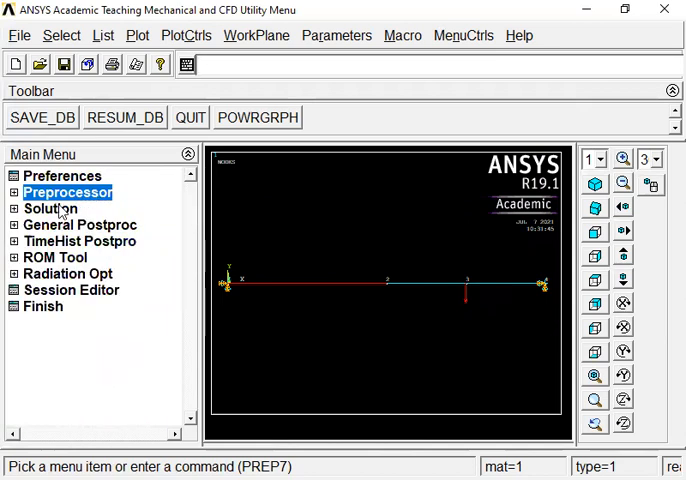
Step: Solve the current load step and close the 'Solution is done!' note
{"action": "left_click", "coordinate": [50, 208]}
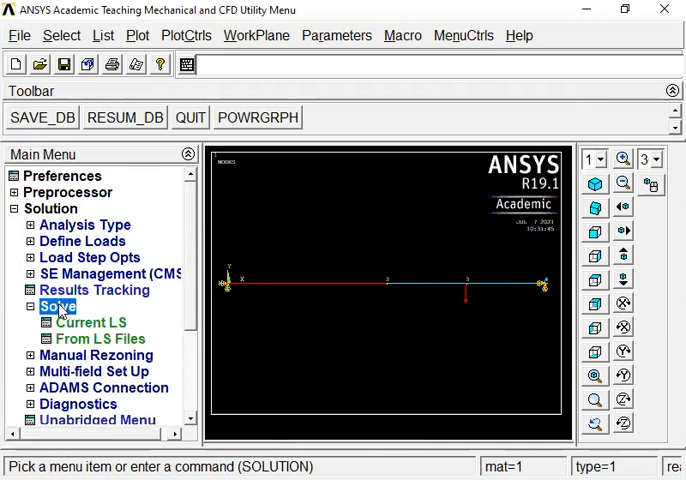
{"action": "left_click", "coordinate": [90, 322]}
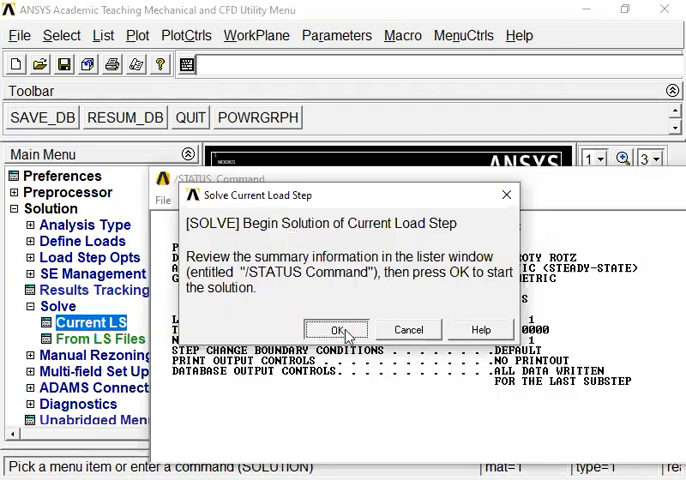
{"action": "left_click", "coordinate": [336, 330]}
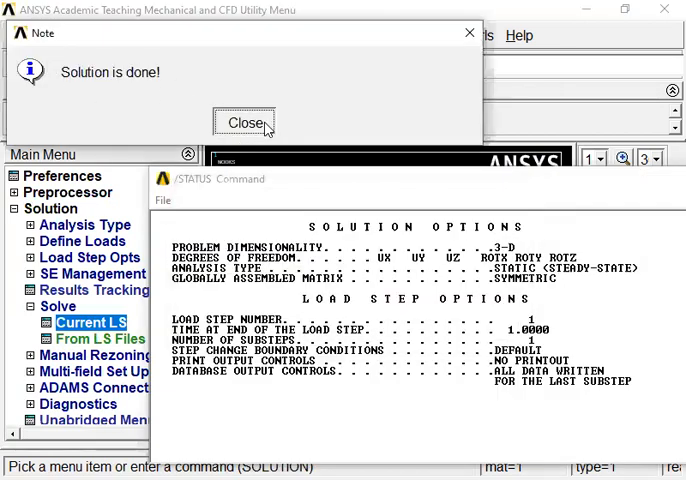
{"action": "left_click", "coordinate": [244, 122]}
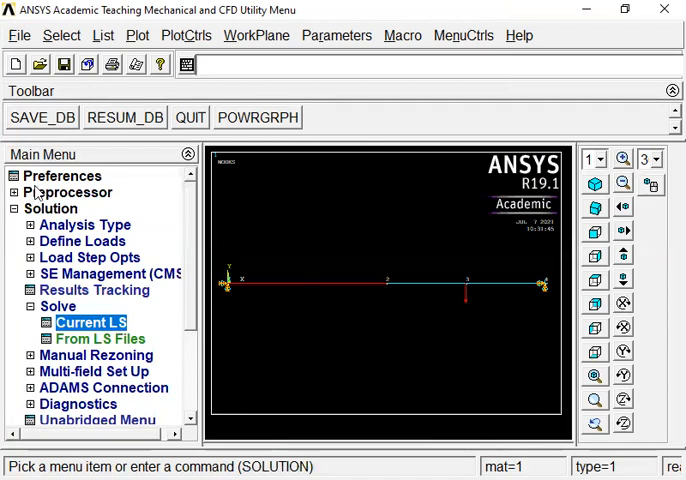
Step: Plot the deformed beam over its undeformed outline via Plot Results > Deformed Shape 'Def + undeformed'
{"action": "left_click", "coordinate": [90, 224]}
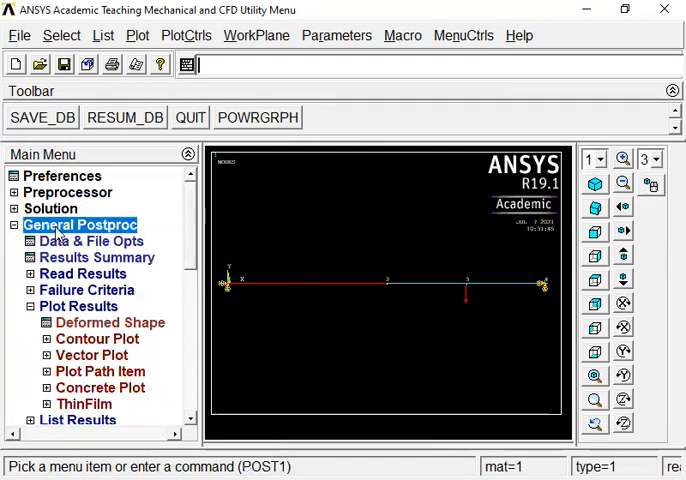
{"action": "left_click", "coordinate": [78, 304]}
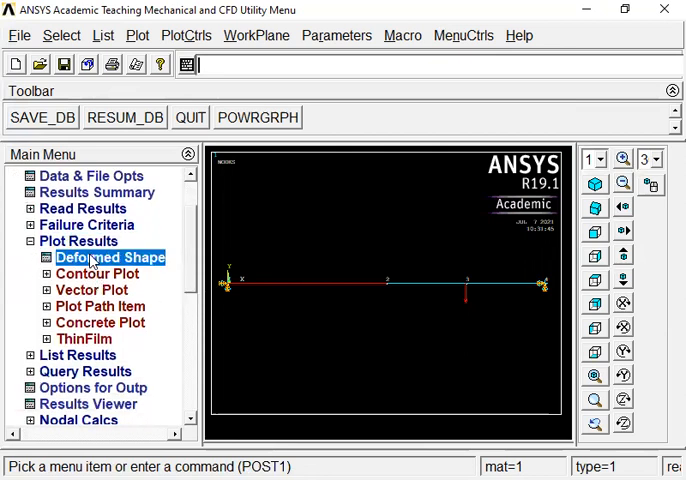
{"action": "left_click", "coordinate": [112, 256]}
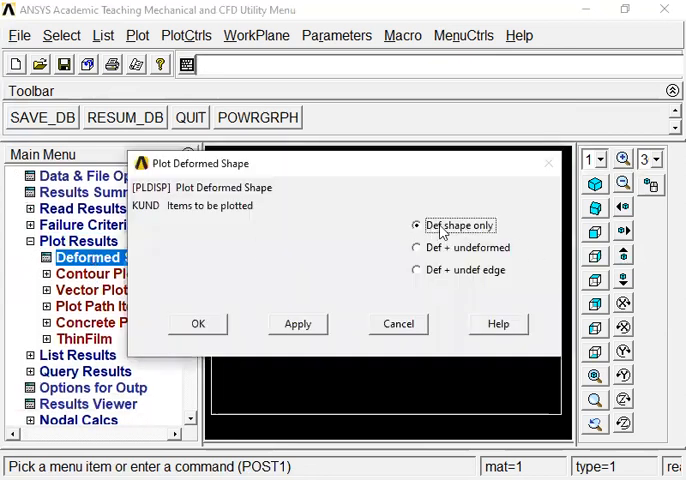
{"action": "left_click", "coordinate": [416, 246]}
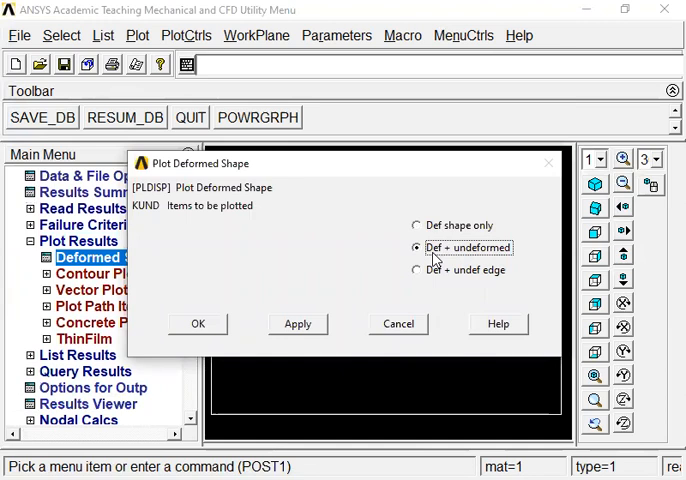
{"action": "left_click", "coordinate": [196, 324]}
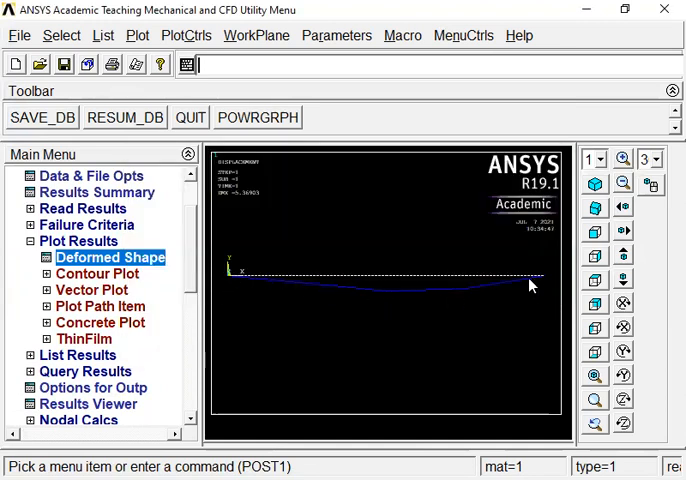
{"action": "mouse_move", "coordinate": [390, 384]}
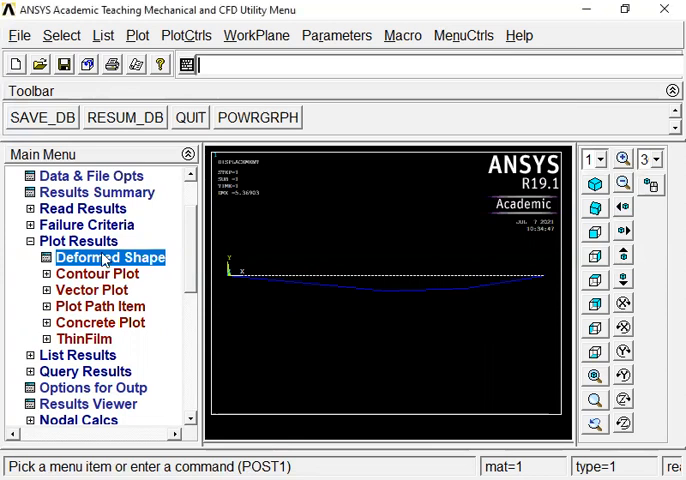
{"action": "left_click", "coordinate": [78, 240]}
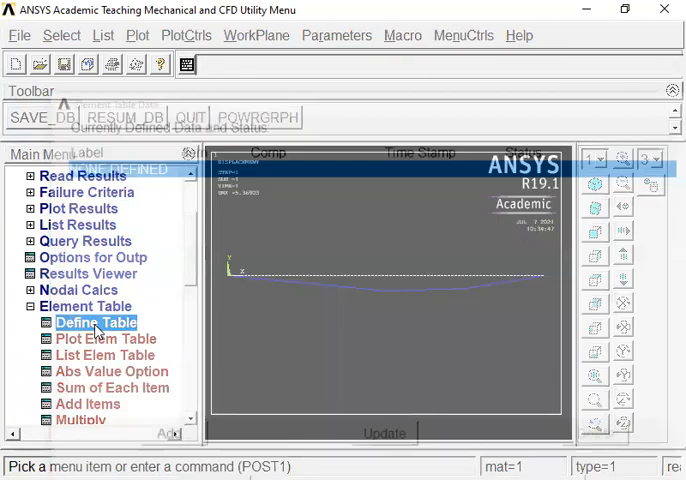
Step: Add element table items by SMISC sequence numbers 3 and 16 for the moment results
{"action": "left_click", "coordinate": [96, 322]}
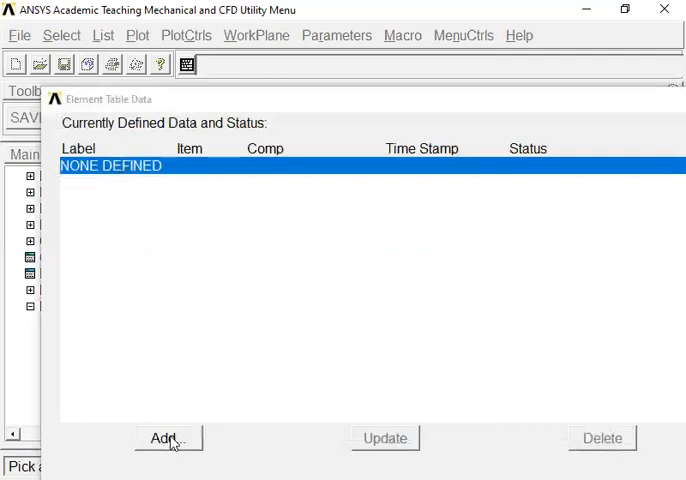
{"action": "left_click", "coordinate": [168, 438]}
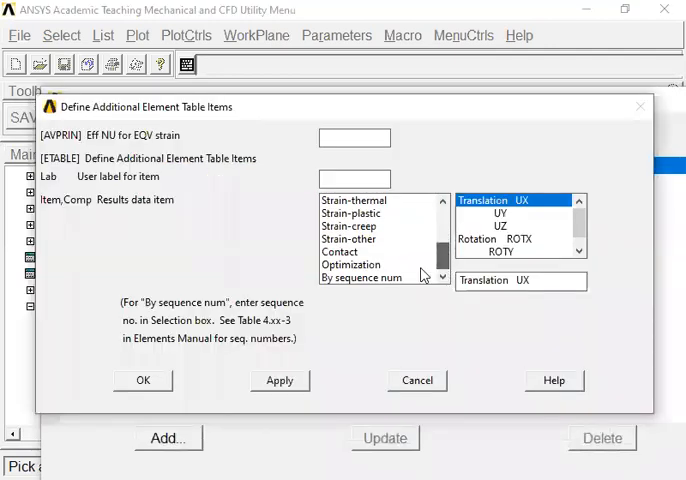
{"action": "left_click", "coordinate": [364, 276]}
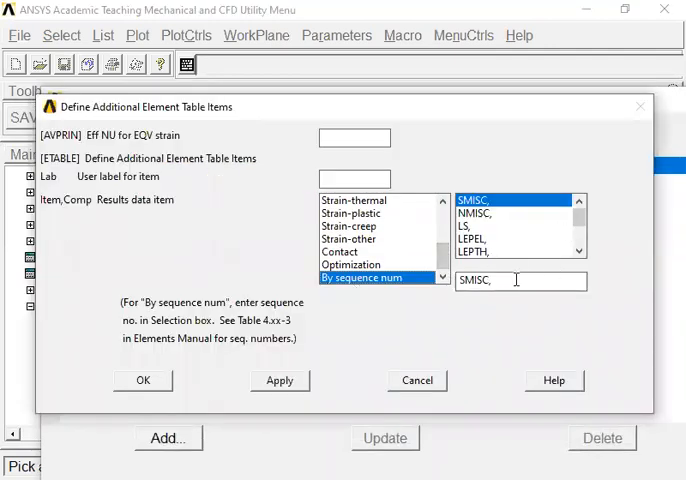
{"action": "type", "text": "3"}
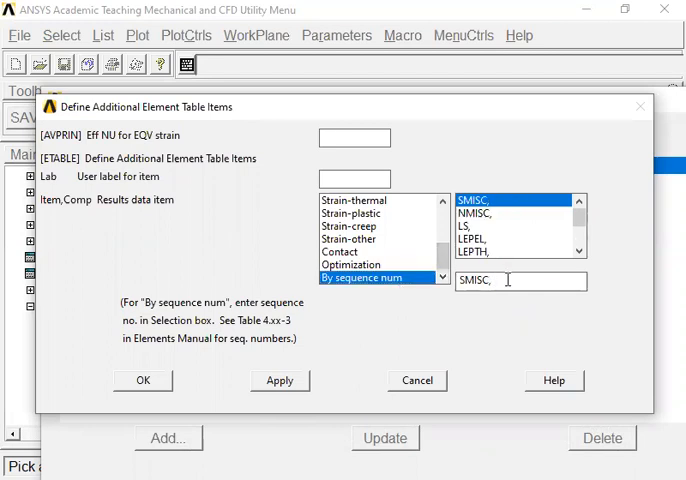
{"action": "type", "text": "16"}
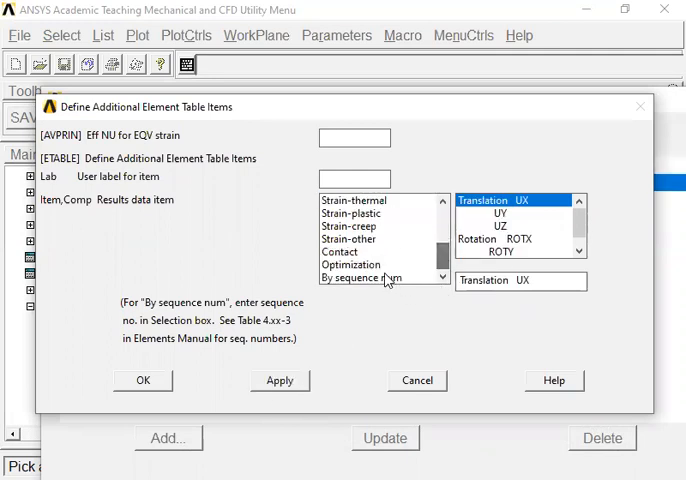
Step: Add the SMISC sequence number 19 element table item for the shear results
{"action": "left_click", "coordinate": [376, 276]}
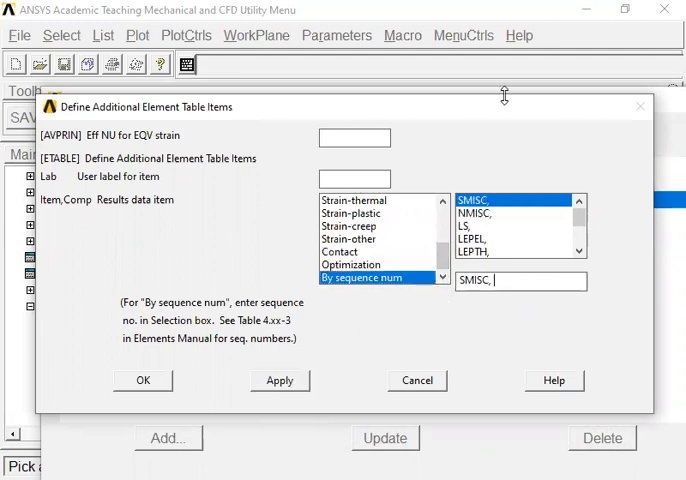
{"action": "type", "text": "19"}
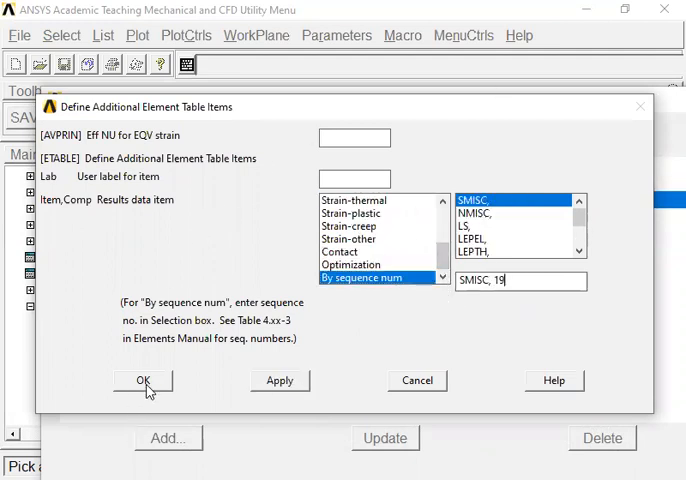
{"action": "left_click", "coordinate": [144, 380]}
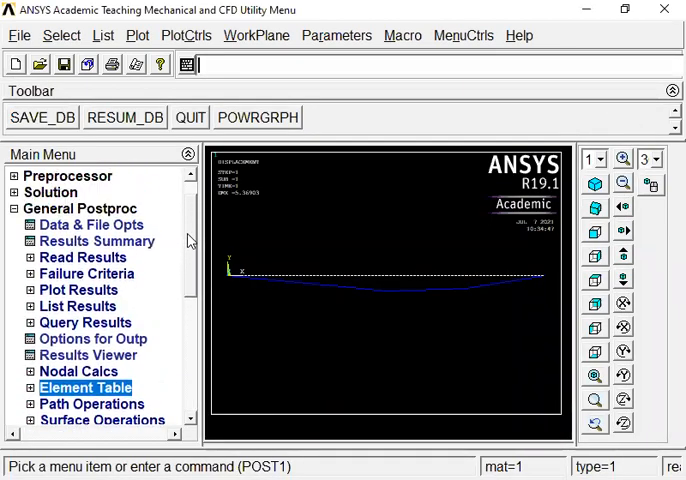
Step: Plot the bending moment diagram as a line-element result from SMIS3/SMIS16
{"action": "left_click", "coordinate": [80, 290]}
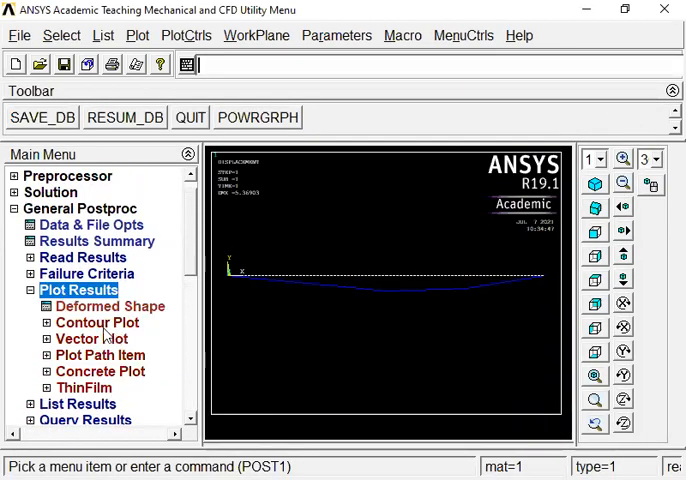
{"action": "left_click", "coordinate": [96, 322]}
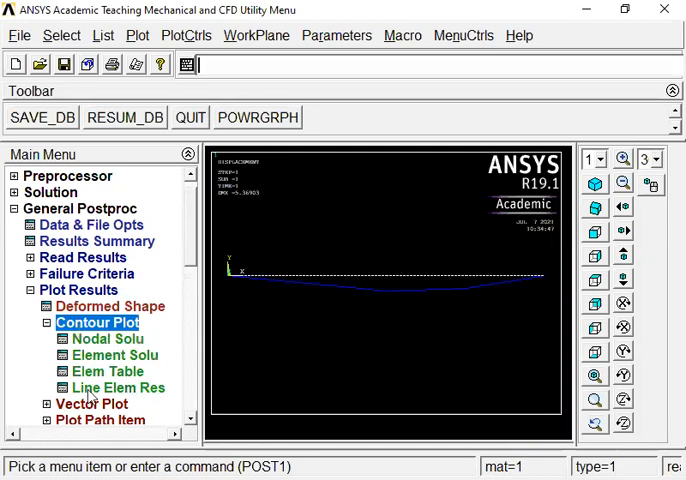
{"action": "left_click", "coordinate": [118, 388]}
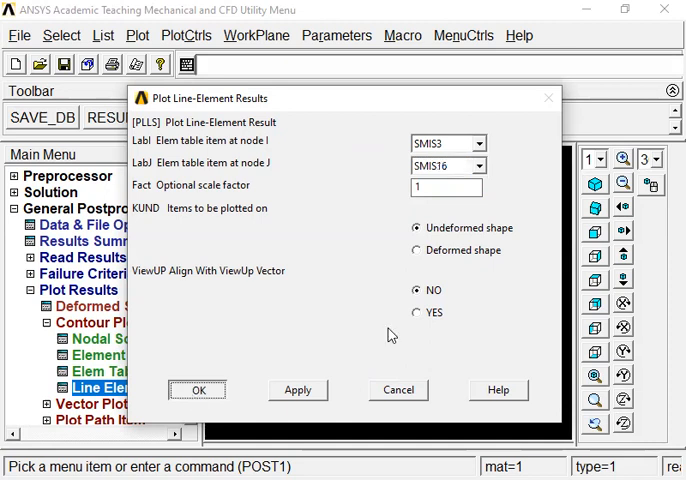
{"action": "left_click", "coordinate": [196, 388]}
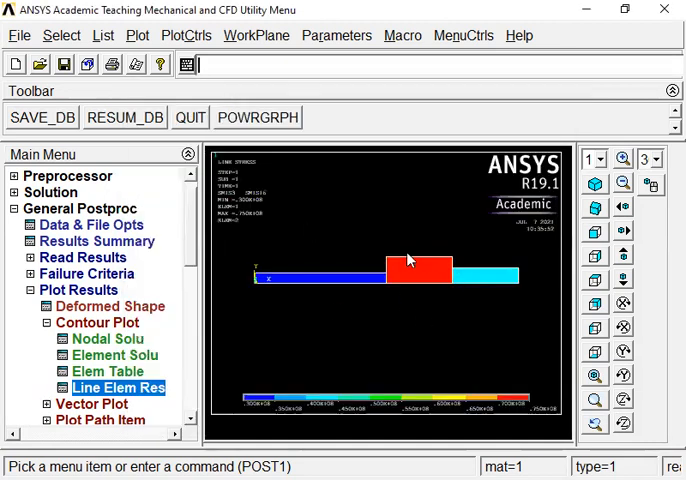
{"action": "mouse_move", "coordinate": [206, 350]}
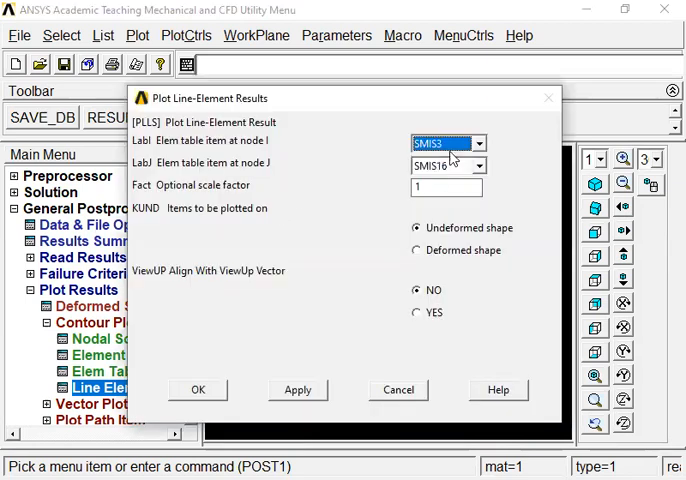
Step: Plot the shear force diagram from the SMIS6/SMIS19 element table items
{"action": "left_click", "coordinate": [480, 144]}
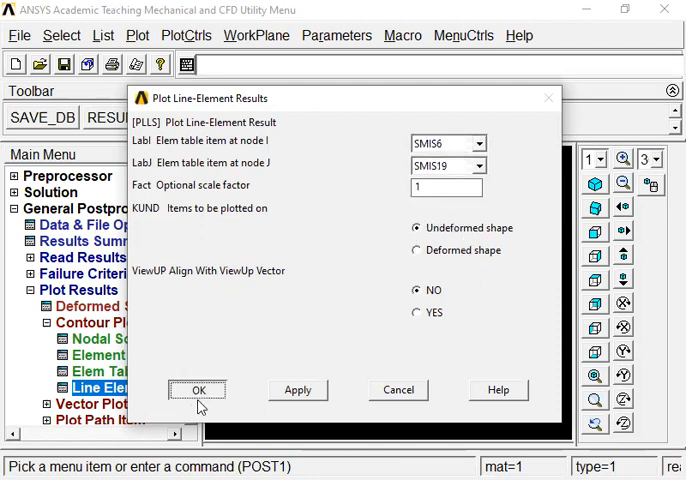
{"action": "left_click", "coordinate": [196, 390]}
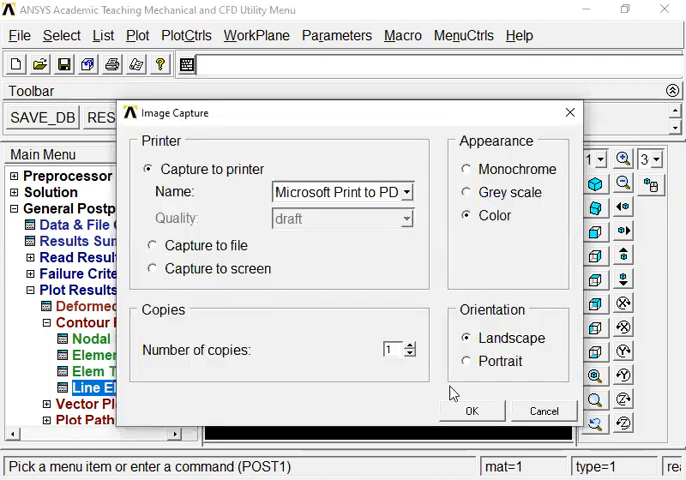
Step: Capture the shear force plot to PDF with Microsoft Print to PDF, saved on the desktop
{"action": "left_click", "coordinate": [472, 412]}
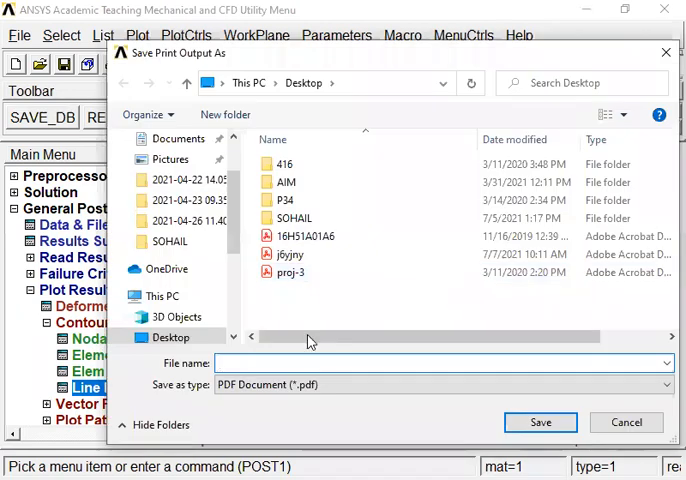
{"action": "mouse_move", "coordinate": [540, 422]}
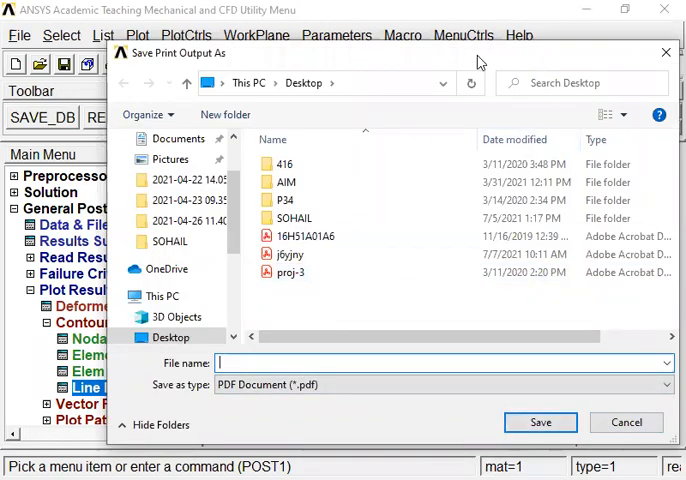
{"action": "left_click", "coordinate": [626, 420]}
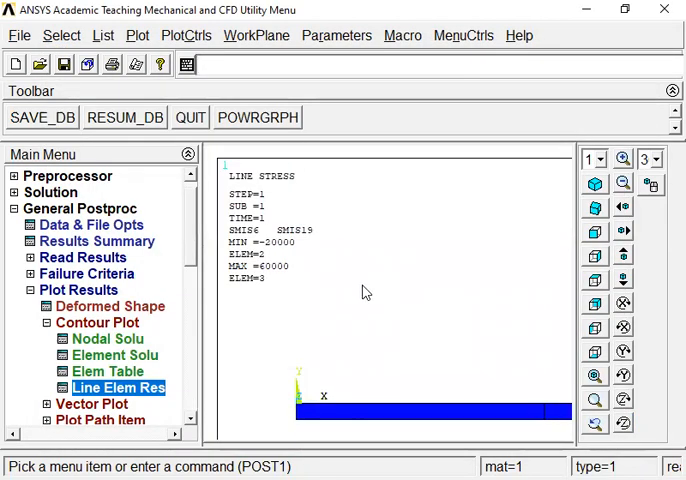